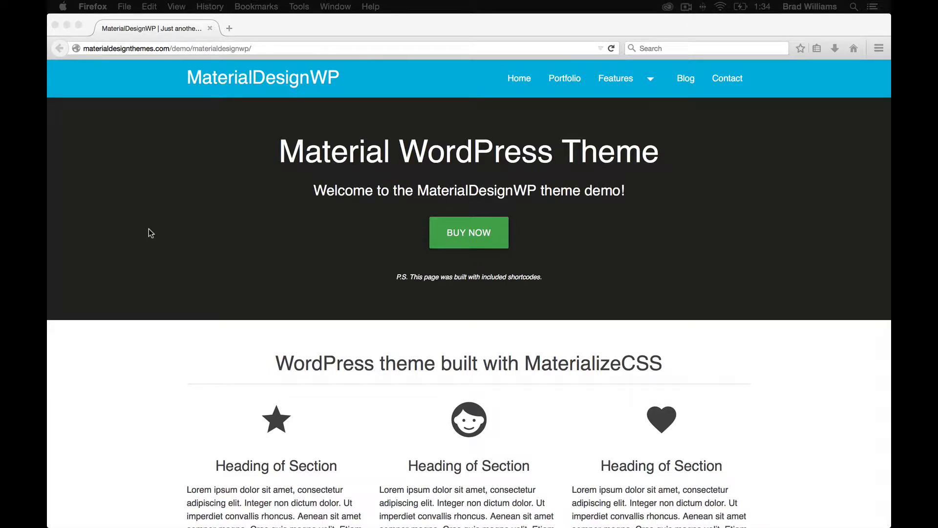
{"action": "mouse_move", "coordinate": [215, 236]}
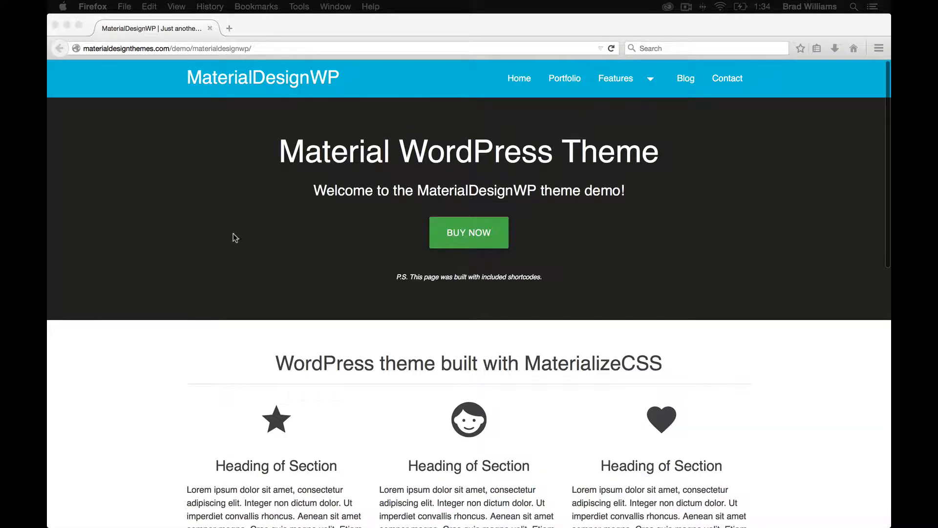
Step: Browse down the home page and back up, then go to the Portfolio page
{"action": "scroll", "scroll_direction": "down", "scroll_amount": 3}
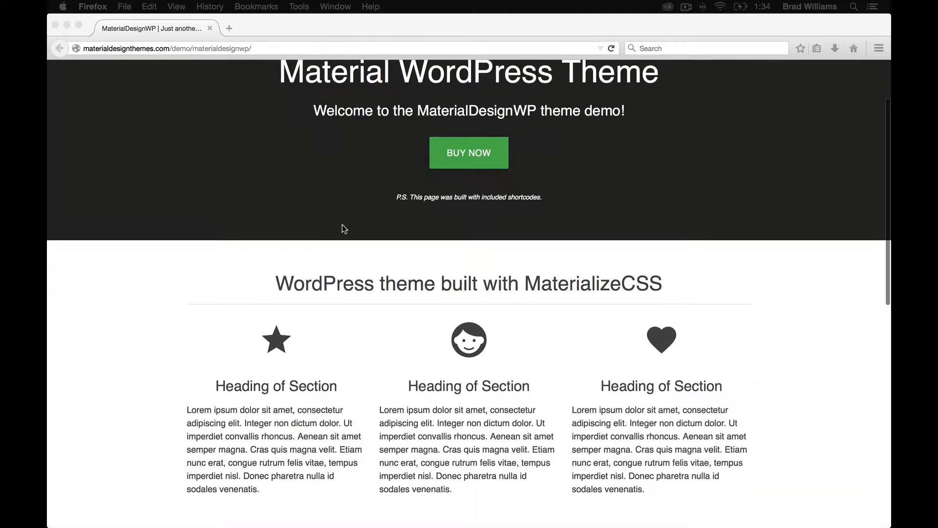
{"action": "scroll", "scroll_direction": "down", "scroll_amount": 3}
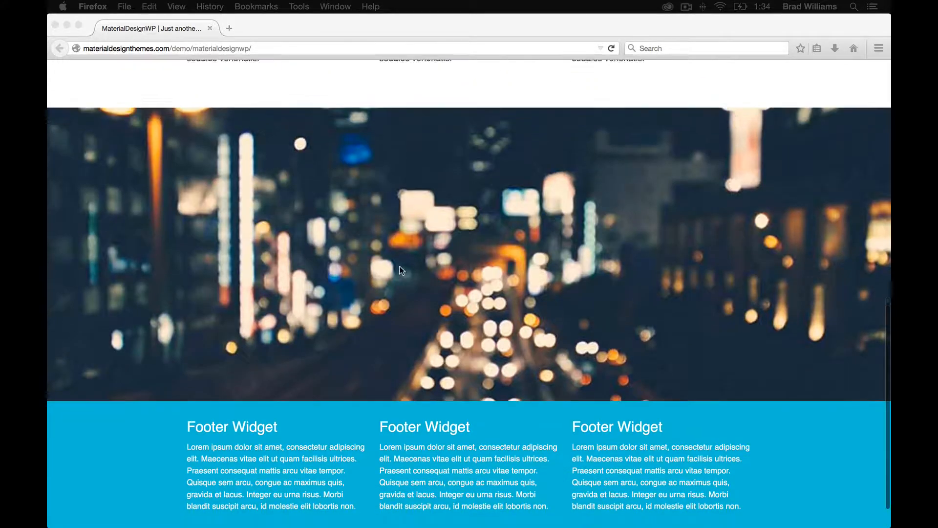
{"action": "scroll", "scroll_direction": "down", "scroll_amount": 3}
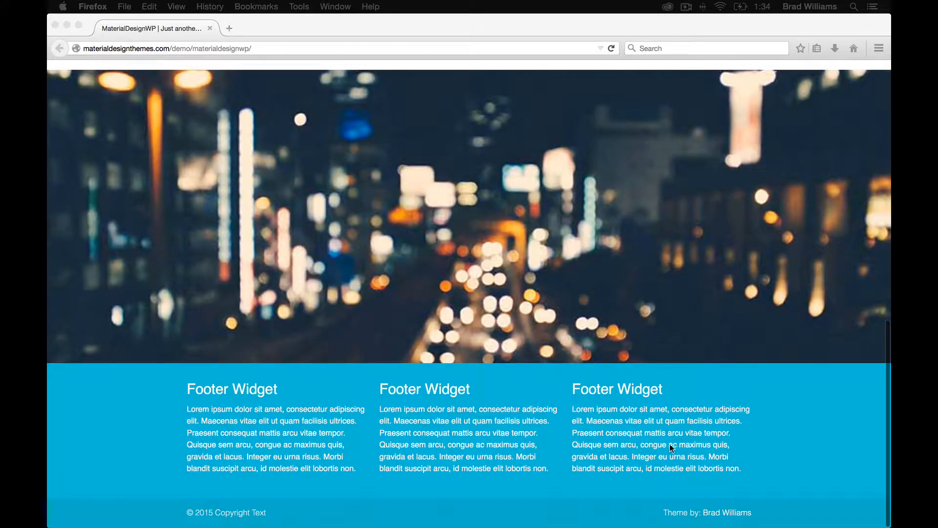
{"action": "scroll", "scroll_direction": "up", "scroll_amount": 3}
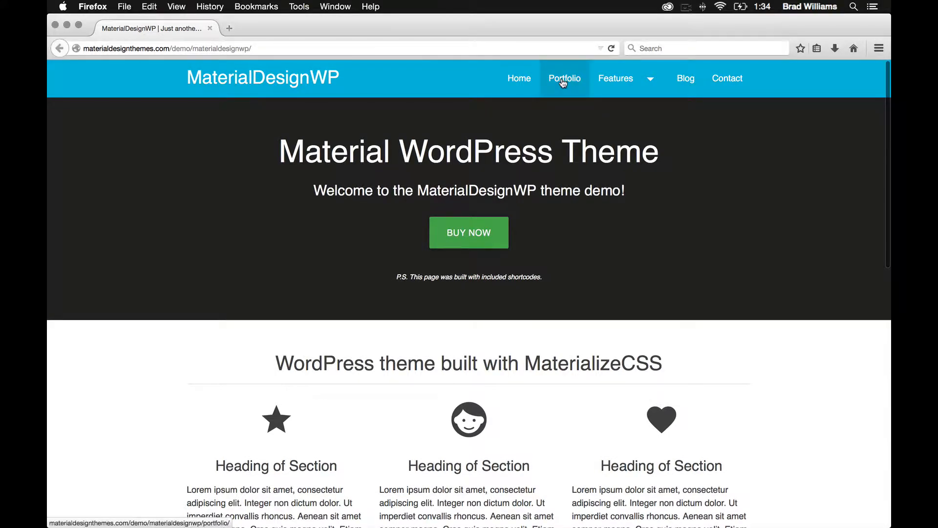
{"action": "left_click", "coordinate": [563, 77]}
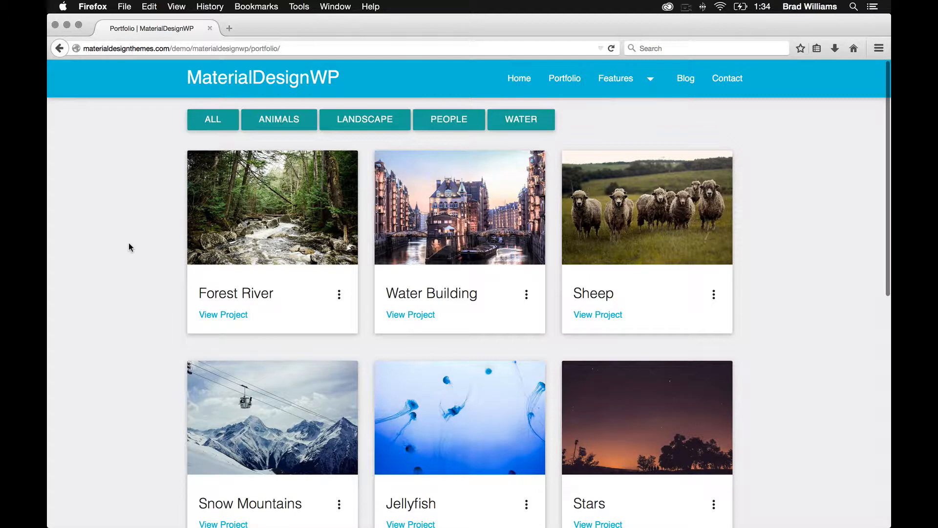
{"action": "mouse_move", "coordinate": [589, 226]}
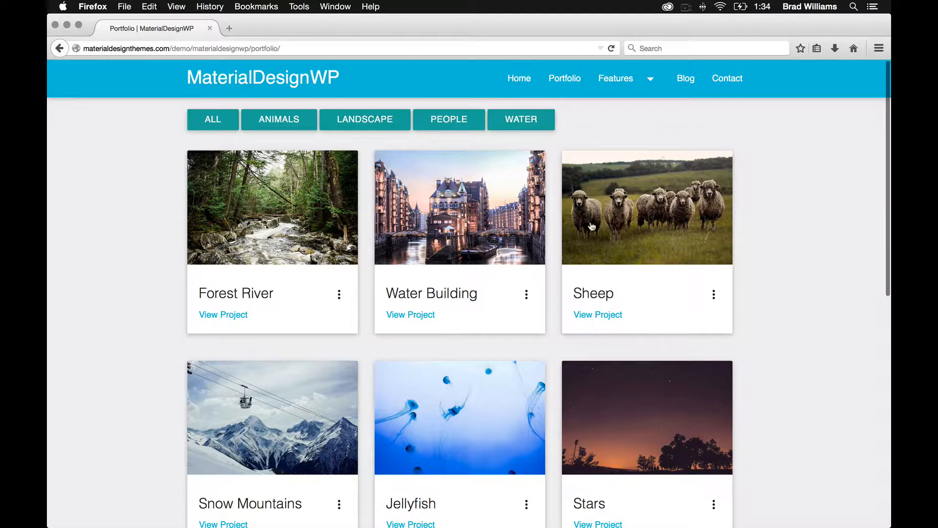
{"action": "mouse_move", "coordinate": [562, 251]}
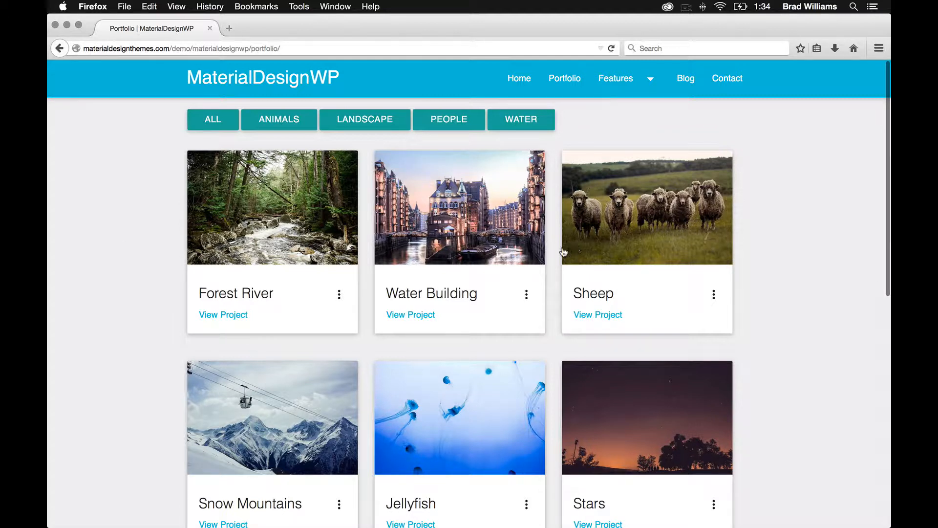
Step: Filter the portfolio grid by one project category, then switch to another category
{"action": "left_click", "coordinate": [364, 119]}
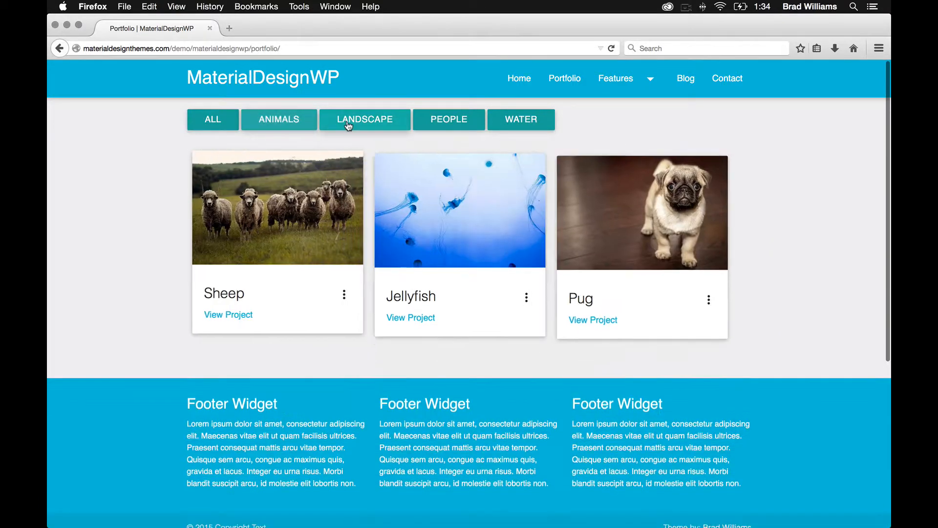
{"action": "left_click", "coordinate": [212, 120]}
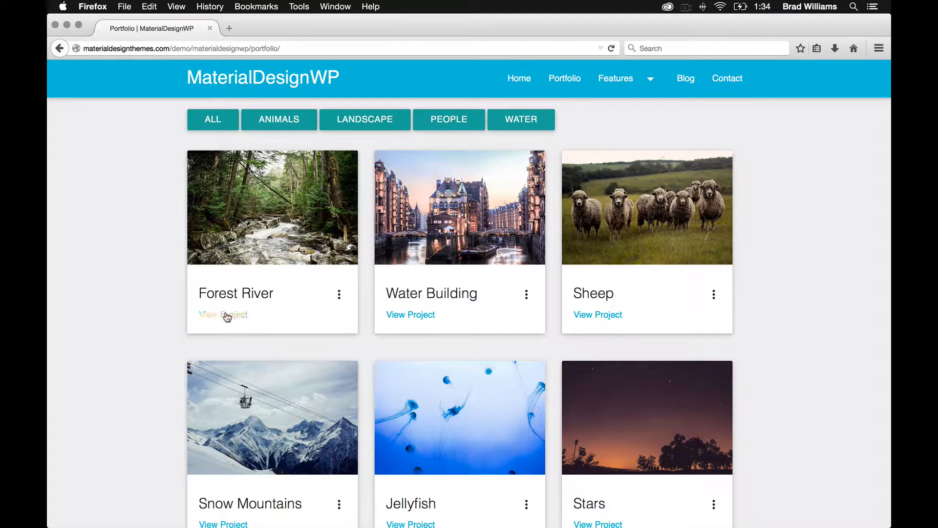
Step: View the Forest River project and advance its slider to the third image, a mountain lake
{"action": "left_click", "coordinate": [222, 315]}
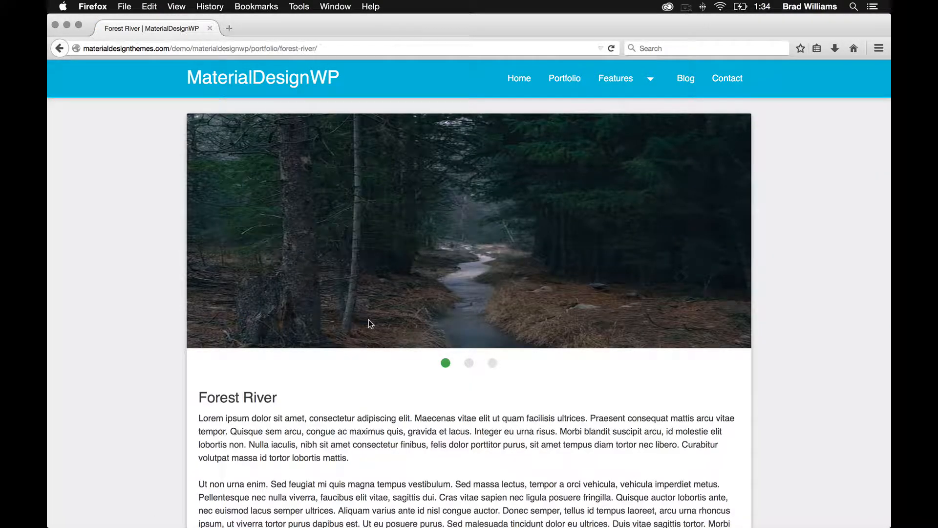
{"action": "scroll", "scroll_direction": "down", "scroll_amount": 3}
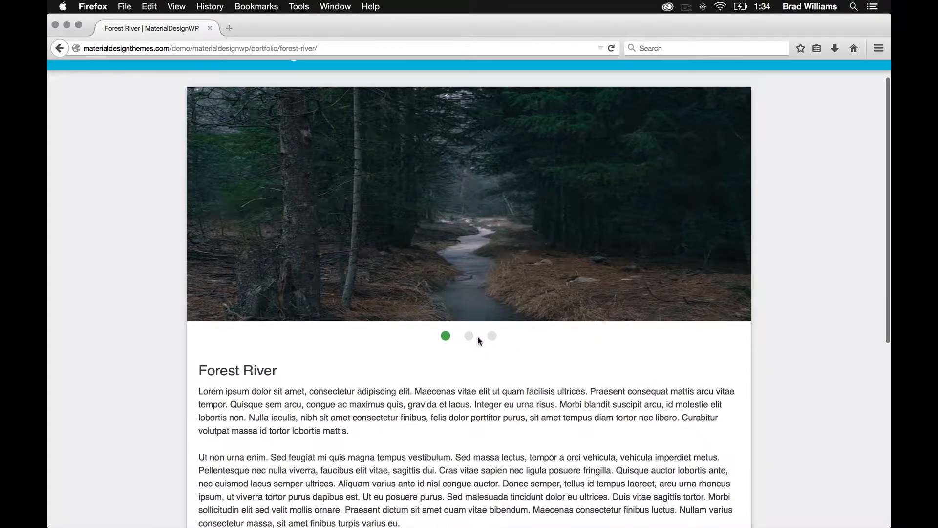
{"action": "left_click", "coordinate": [492, 336]}
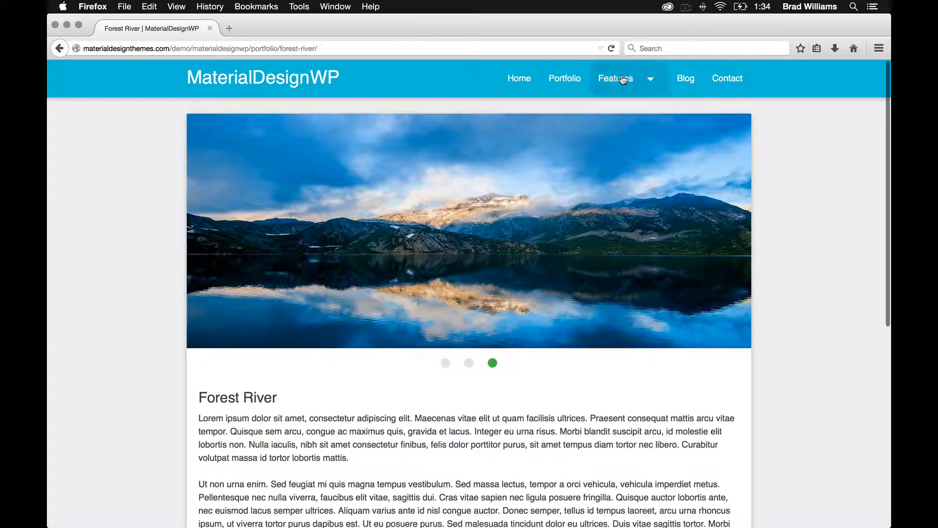
Step: Go to Features > Parallax and scroll to see the mountain-lake banner's parallax effect
{"action": "left_click", "coordinate": [615, 77]}
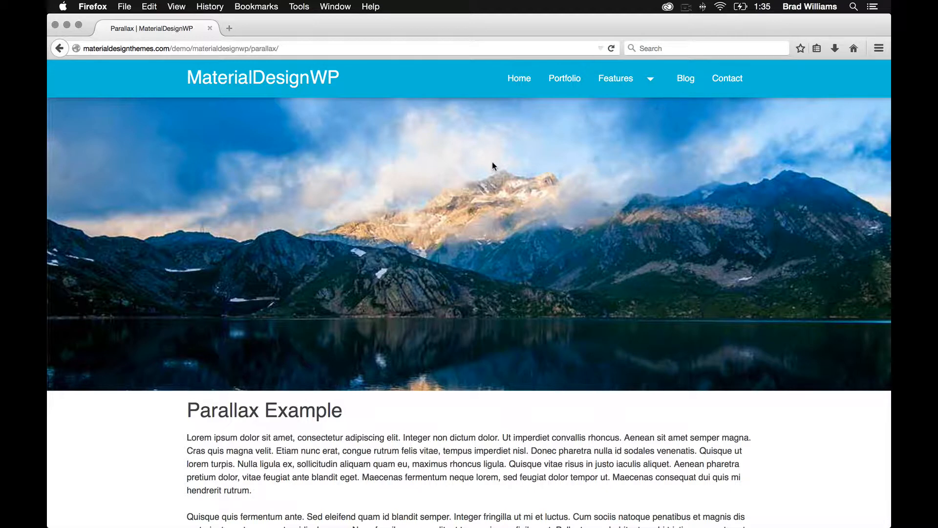
{"action": "scroll", "scroll_direction": "down", "scroll_amount": 3}
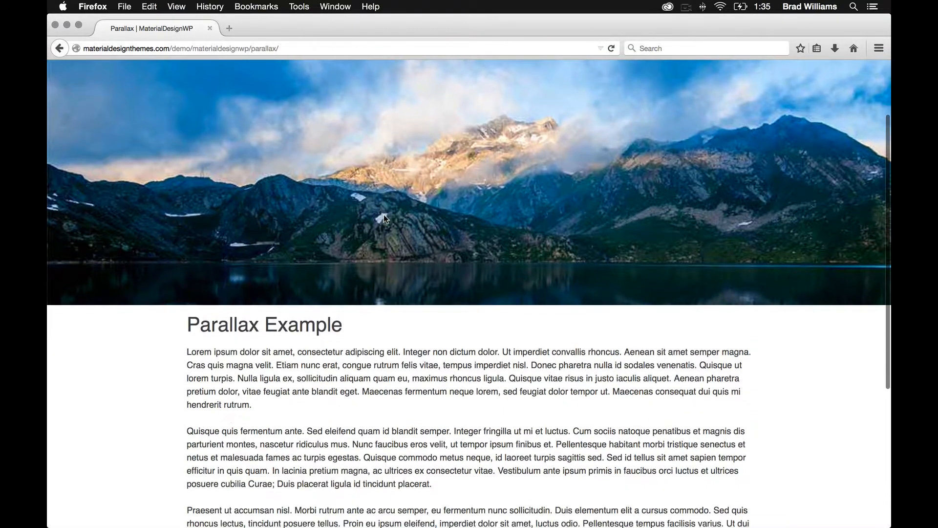
{"action": "scroll", "scroll_direction": "up", "scroll_amount": 3}
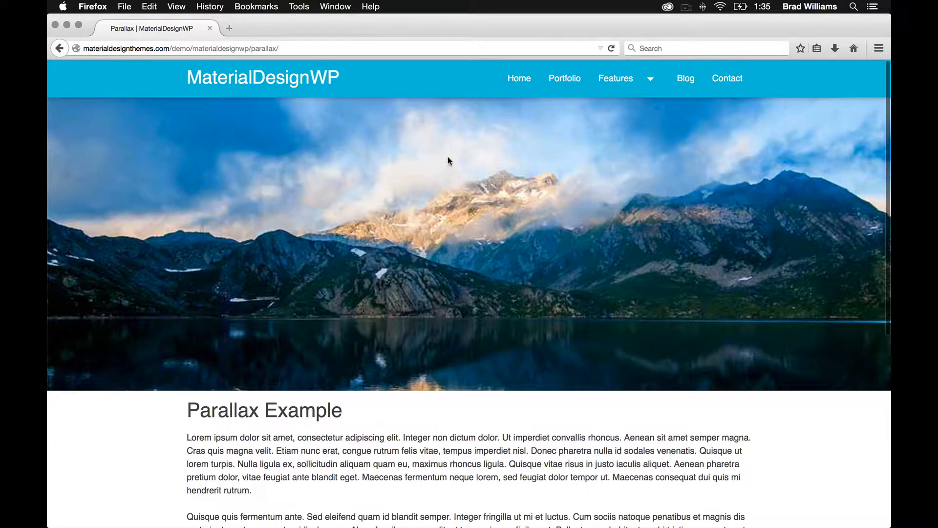
{"action": "mouse_move", "coordinate": [258, 221]}
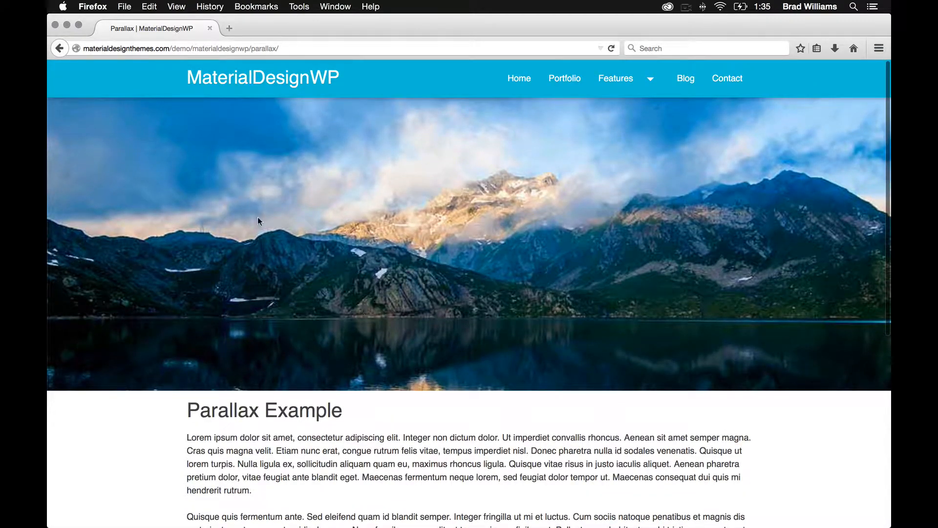
{"action": "scroll", "scroll_direction": "down", "scroll_amount": 3}
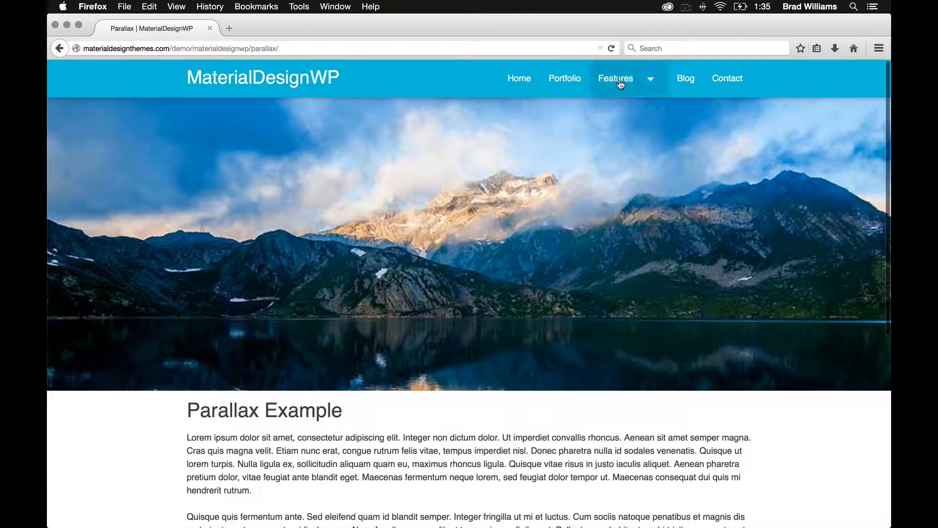
Step: Go to Features > Shortcodes and browse down through the shortcode examples
{"action": "left_click", "coordinate": [615, 78]}
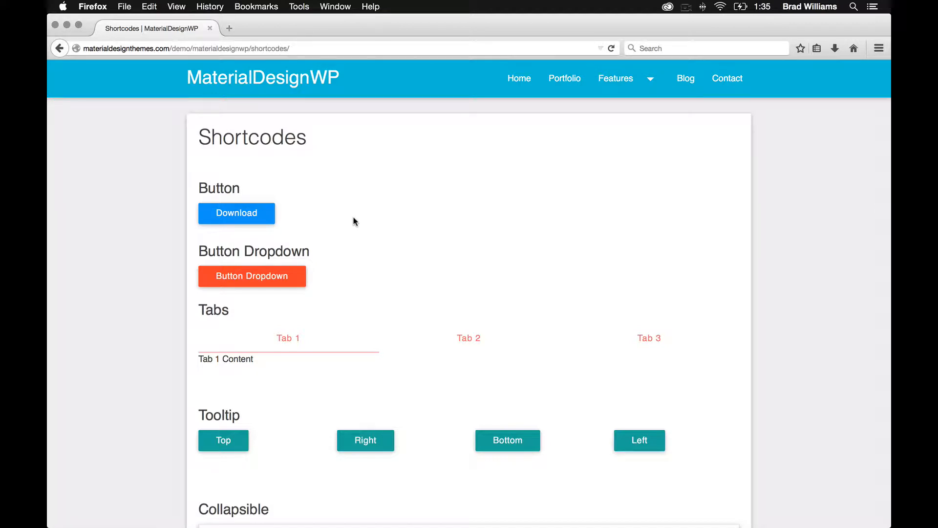
{"action": "mouse_move", "coordinate": [277, 292]}
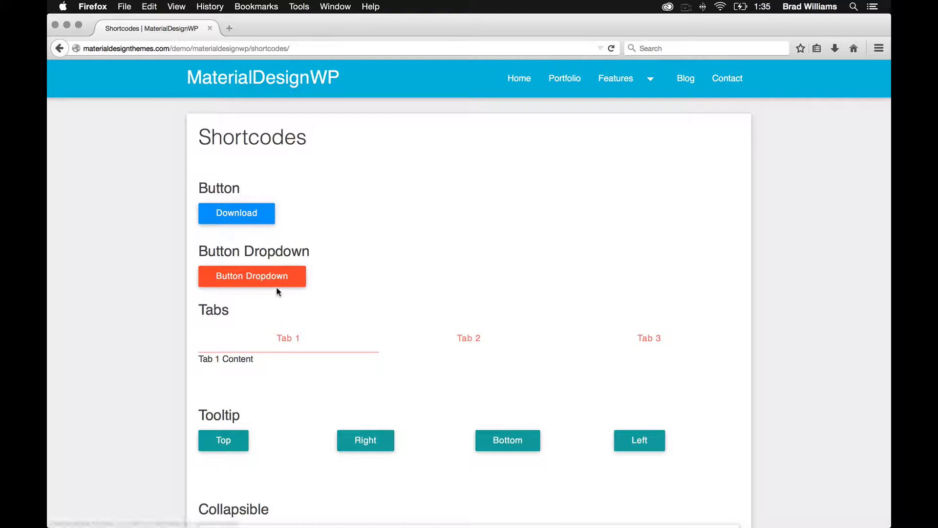
{"action": "mouse_move", "coordinate": [288, 337]}
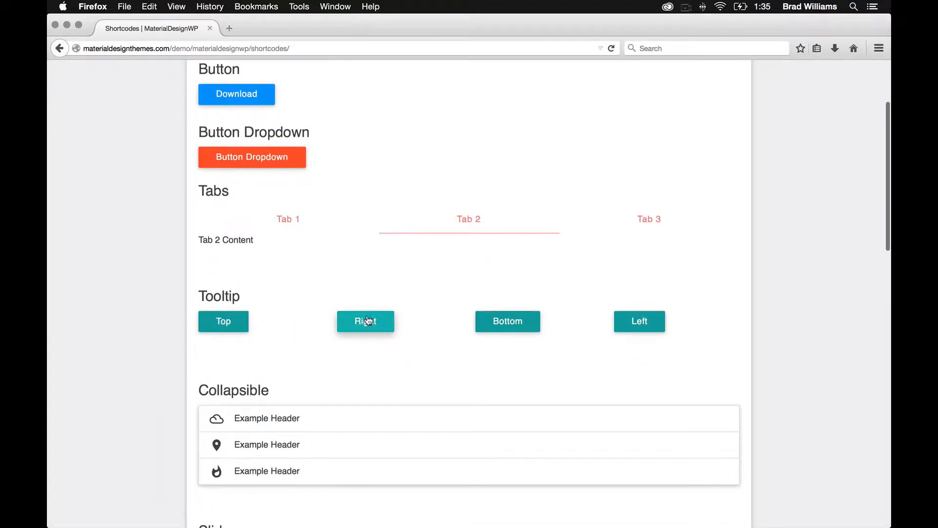
{"action": "scroll", "scroll_direction": "down", "scroll_amount": 3}
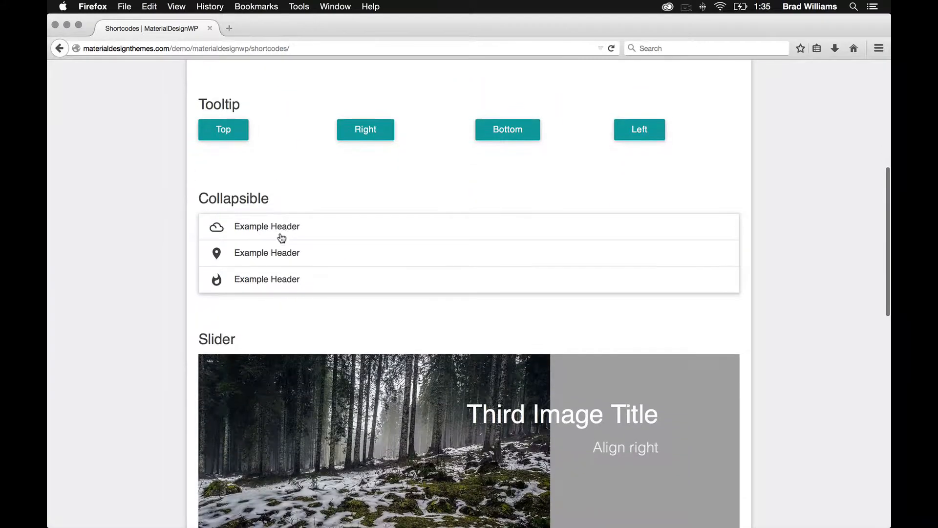
{"action": "scroll", "scroll_direction": "down", "scroll_amount": 3}
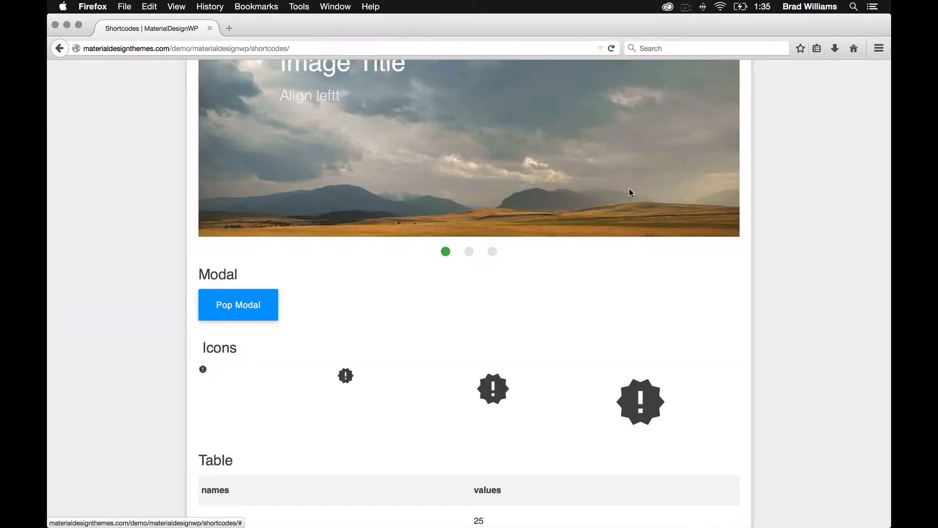
{"action": "scroll", "scroll_direction": "down", "scroll_amount": 3}
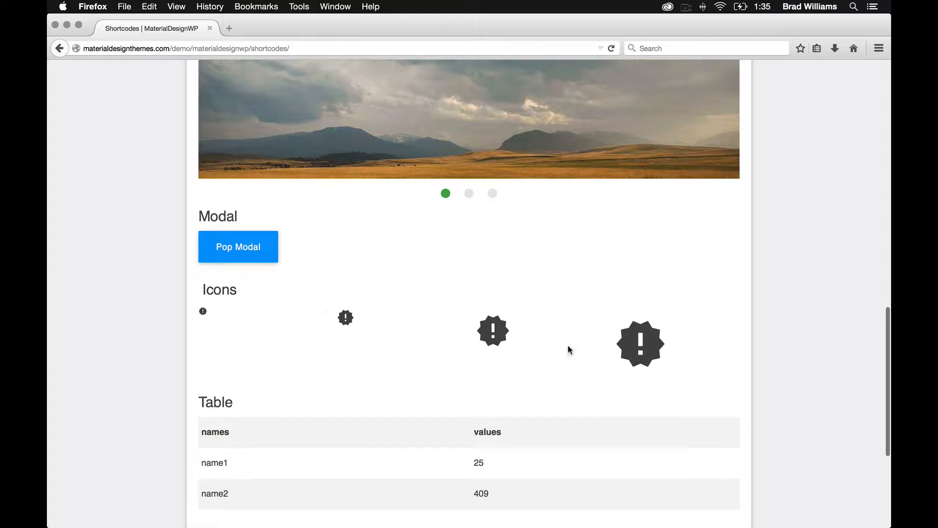
Step: Advance the example slider to its second image and review down to the table
{"action": "left_click", "coordinate": [468, 192]}
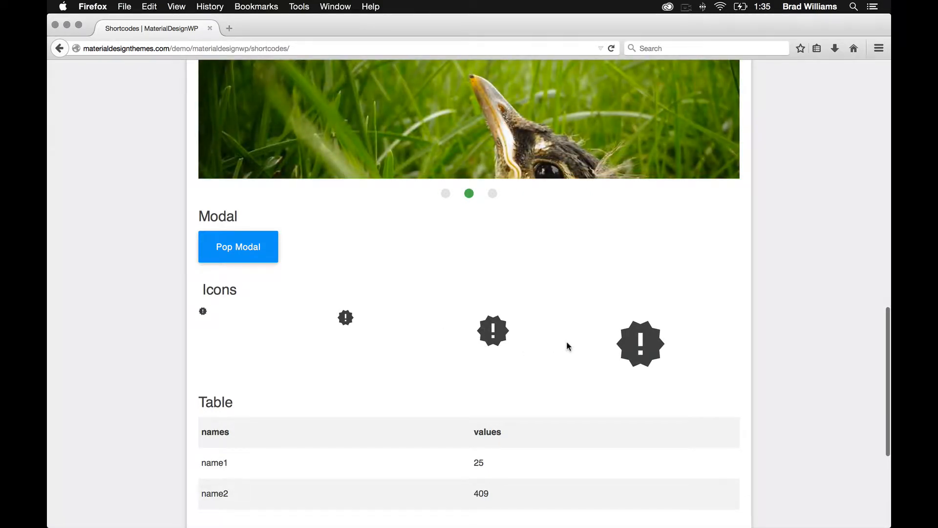
{"action": "scroll", "scroll_direction": "down", "scroll_amount": 3}
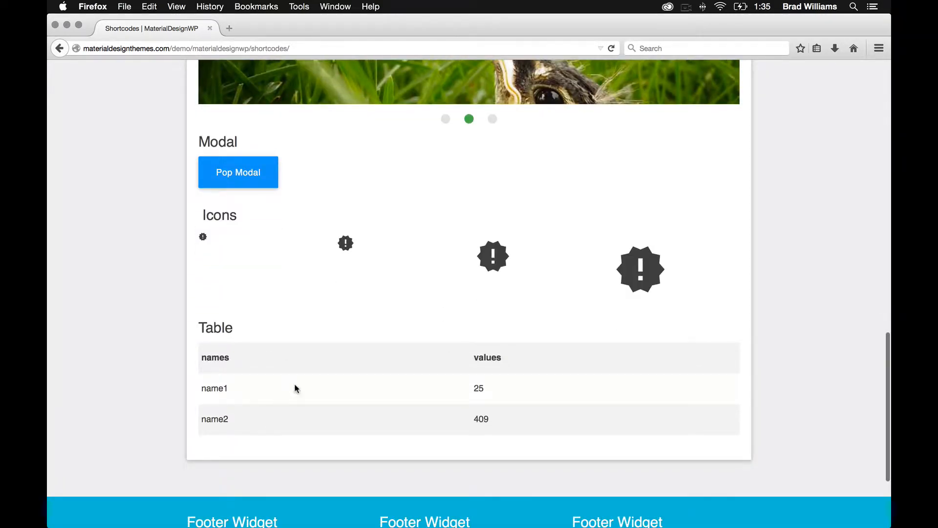
{"action": "scroll", "scroll_direction": "up", "scroll_amount": 3}
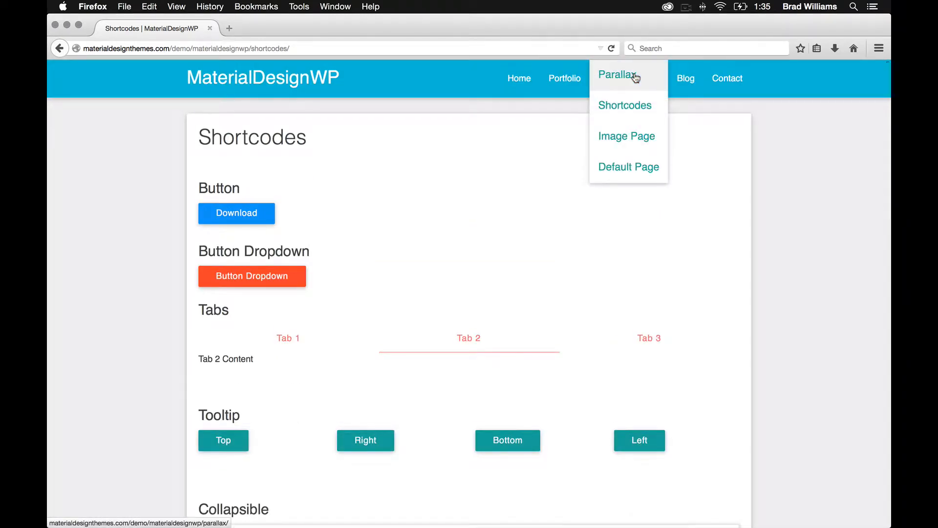
Step: View the Image Page from Features, then switch to the Default Page with its categories sidebar
{"action": "left_click", "coordinate": [627, 136]}
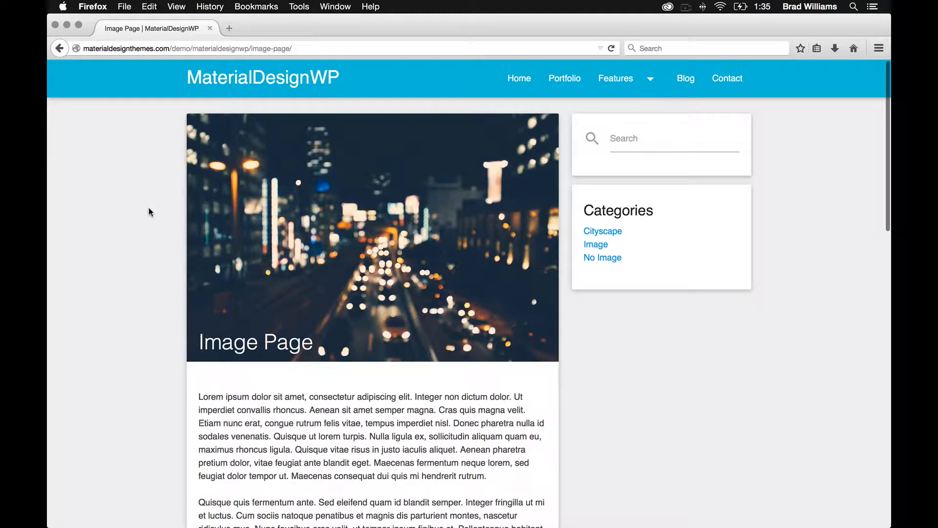
{"action": "scroll", "scroll_direction": "down", "scroll_amount": 3}
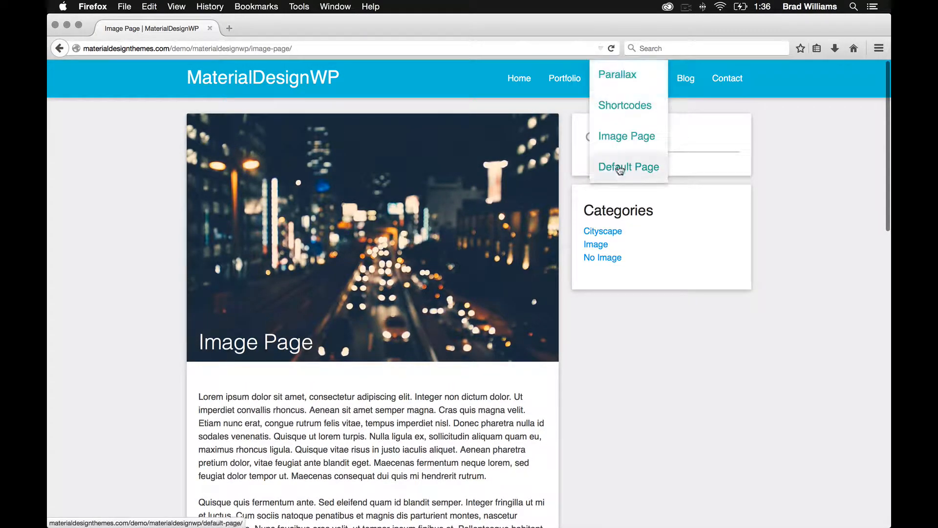
{"action": "left_click", "coordinate": [628, 166]}
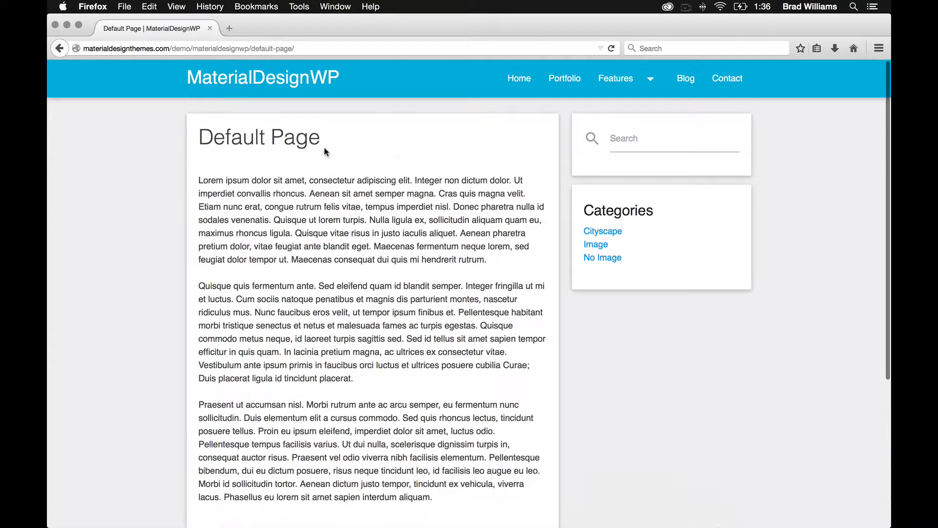
{"action": "mouse_move", "coordinate": [263, 171]}
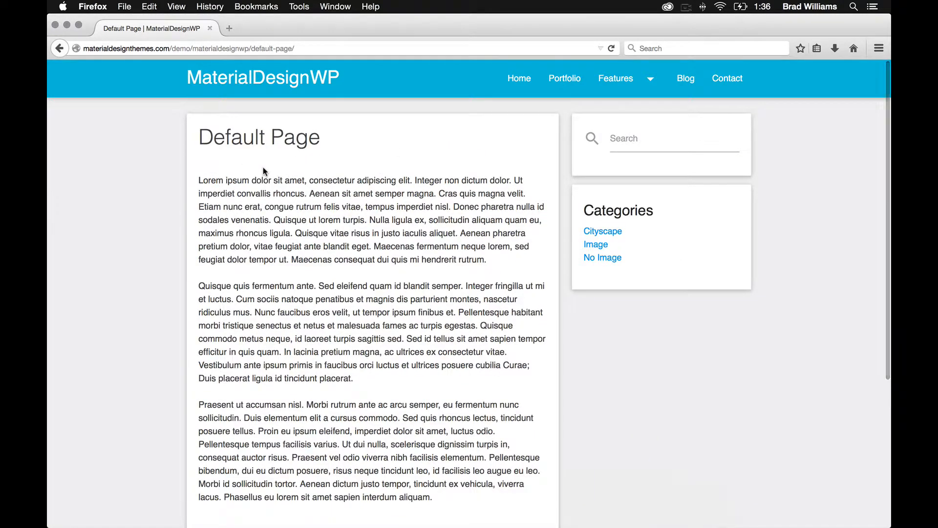
{"action": "mouse_move", "coordinate": [685, 78]}
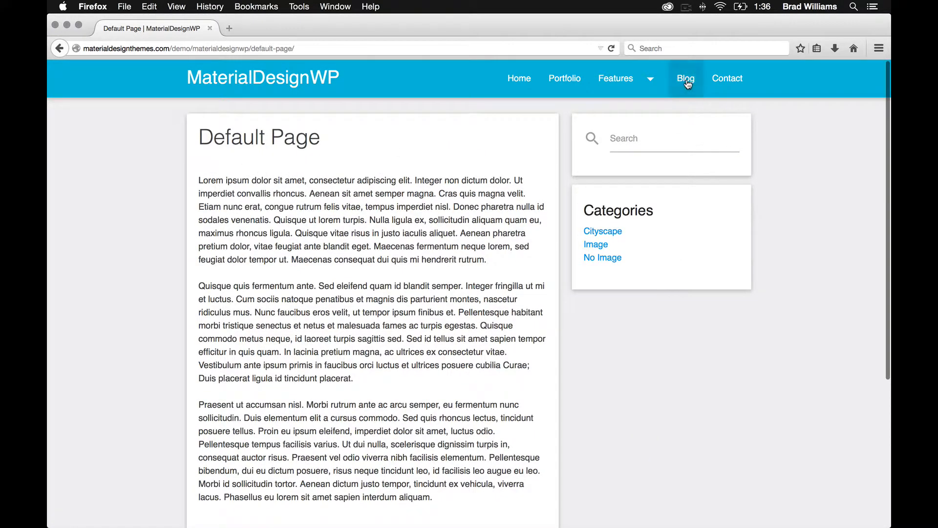
Step: Browse the Blog listing down through its posts and back up, then open the River post
{"action": "left_click", "coordinate": [685, 78]}
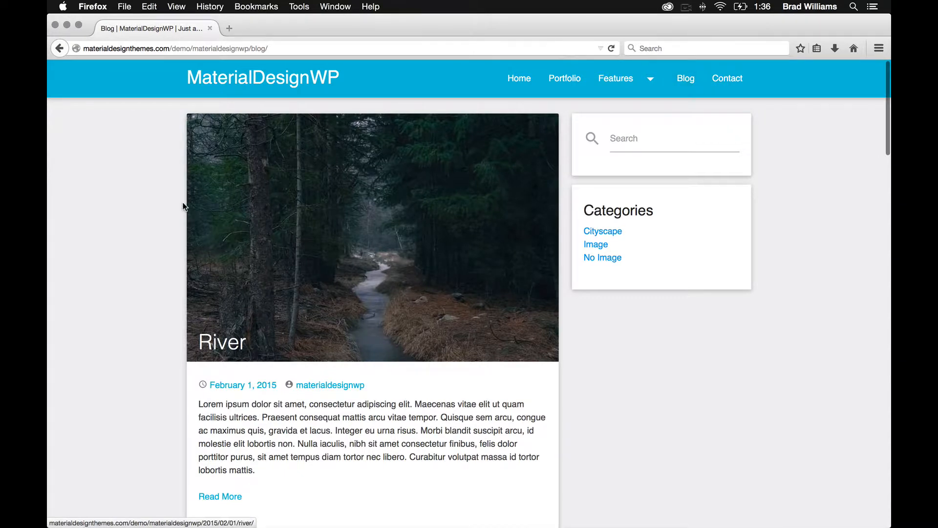
{"action": "scroll", "scroll_direction": "down", "scroll_amount": 3}
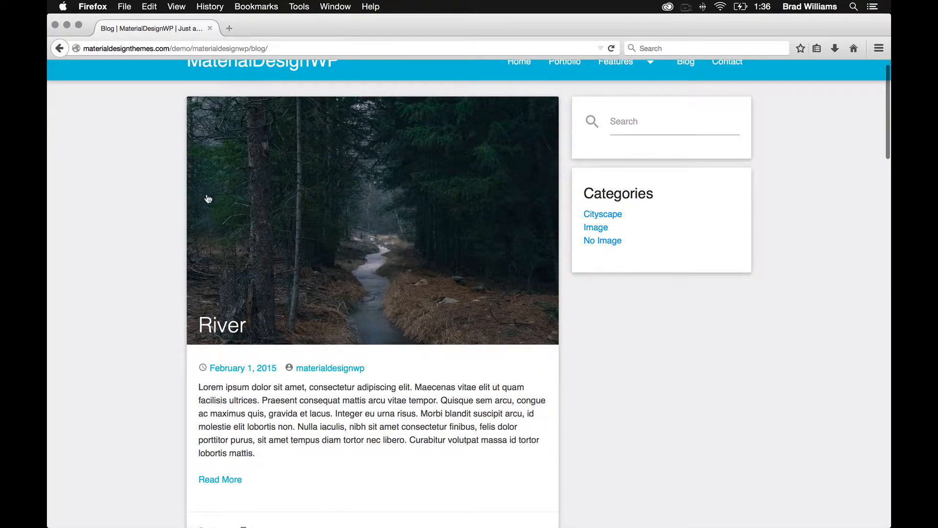
{"action": "scroll", "scroll_direction": "down", "scroll_amount": 3}
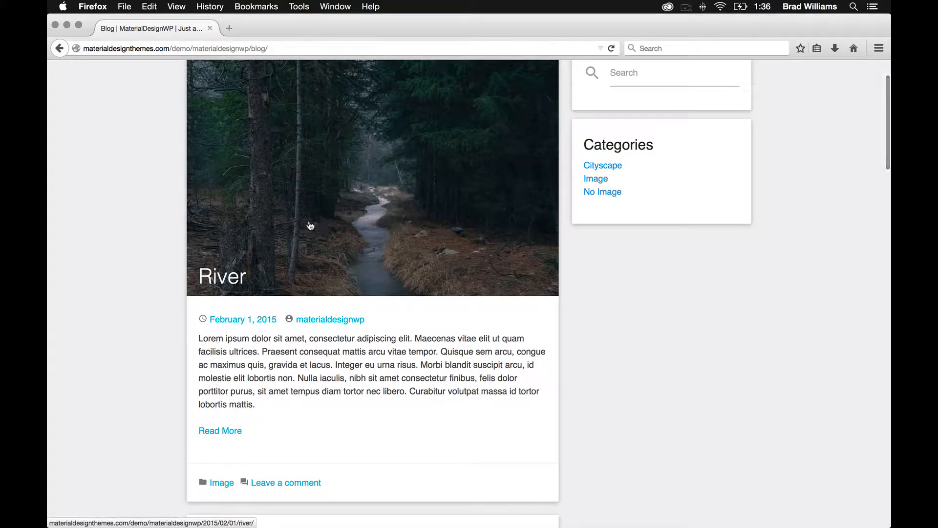
{"action": "scroll", "scroll_direction": "down", "scroll_amount": 3}
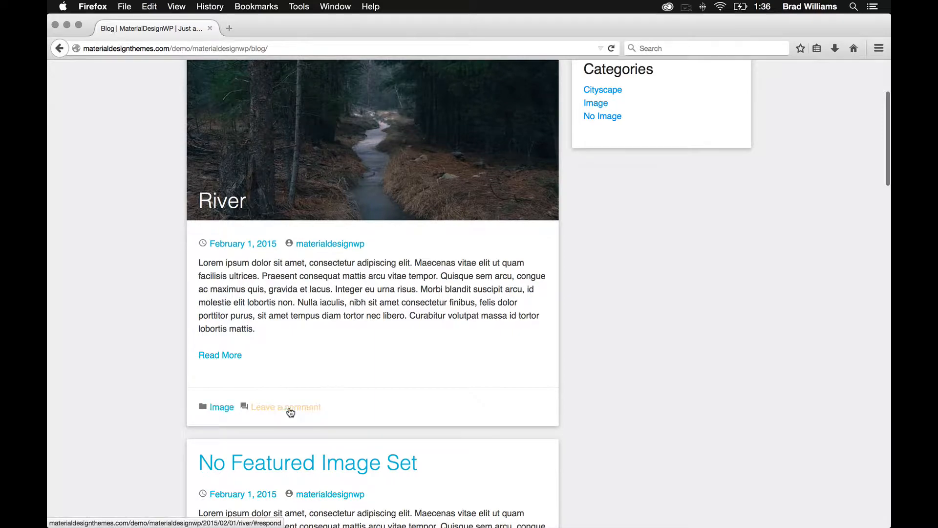
{"action": "scroll", "scroll_direction": "down", "scroll_amount": 3}
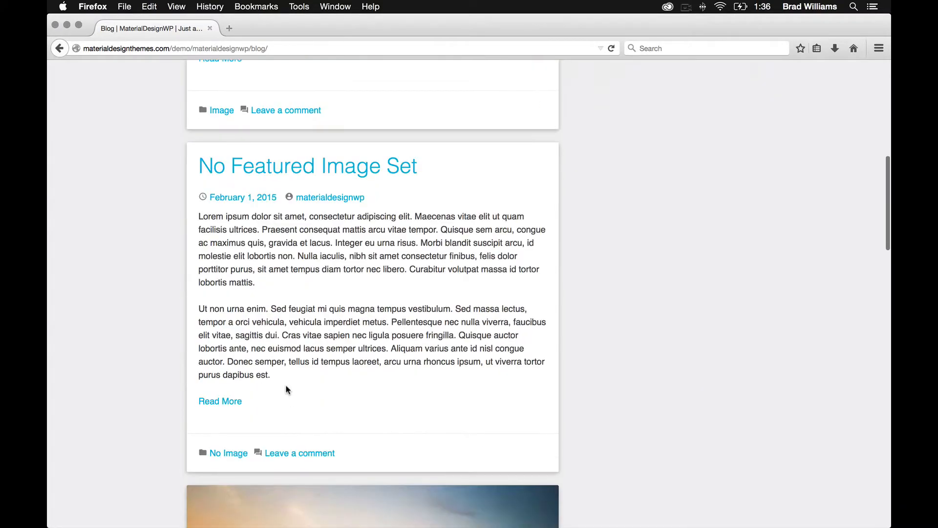
{"action": "scroll", "scroll_direction": "up", "scroll_amount": 3}
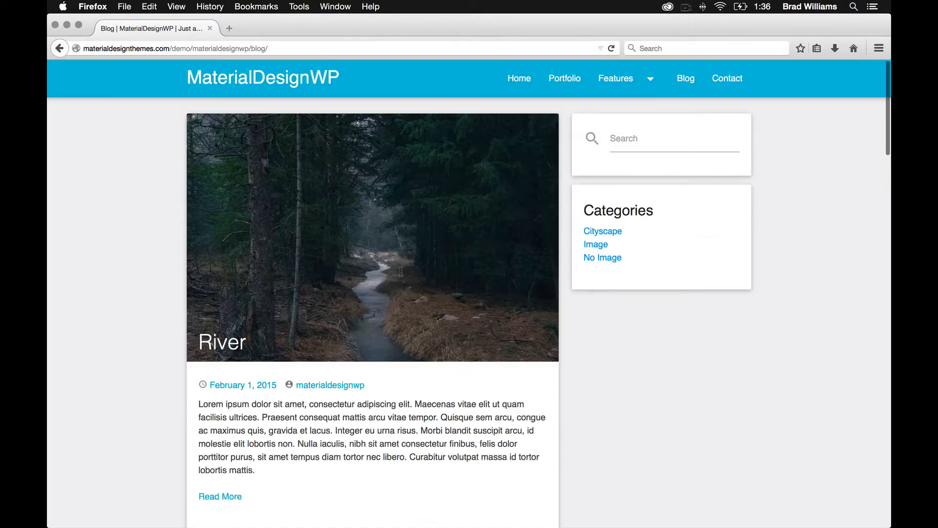
{"action": "left_click", "coordinate": [220, 496]}
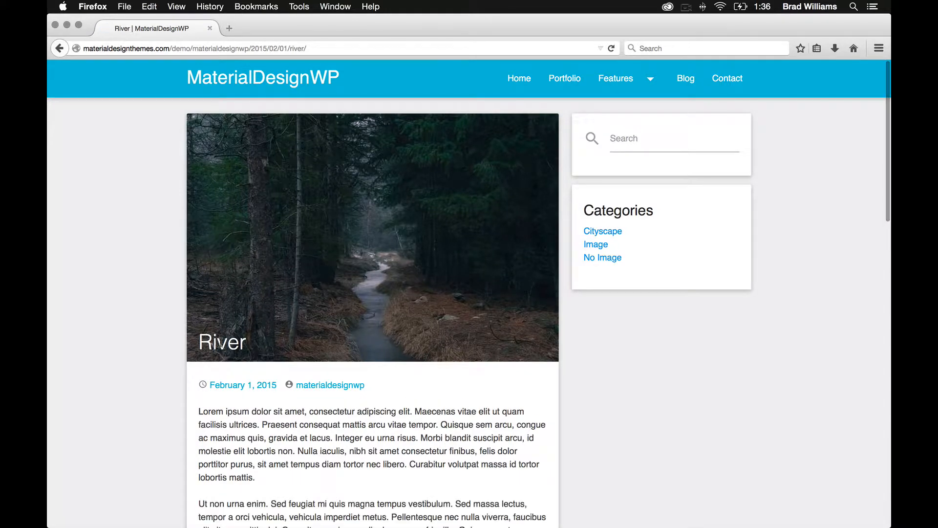
{"action": "scroll", "scroll_direction": "down", "scroll_amount": 3}
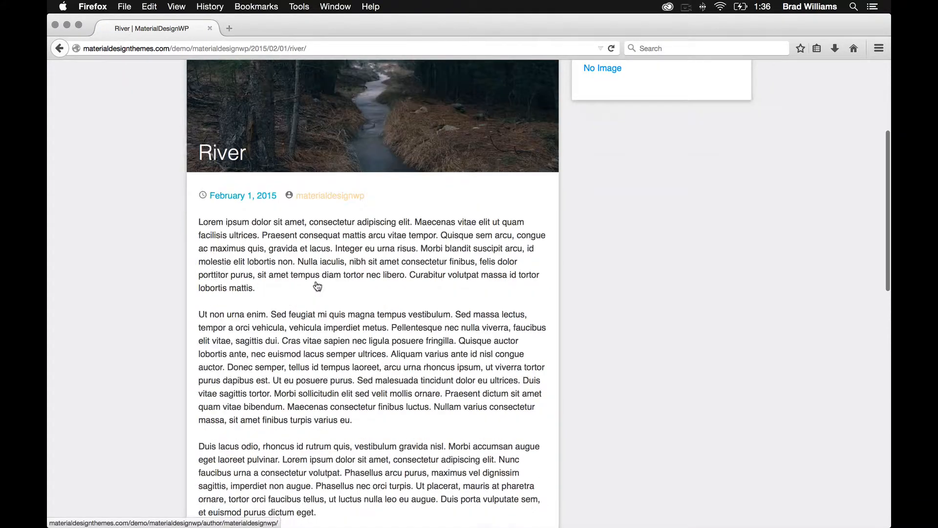
{"action": "scroll", "scroll_direction": "down", "scroll_amount": 3}
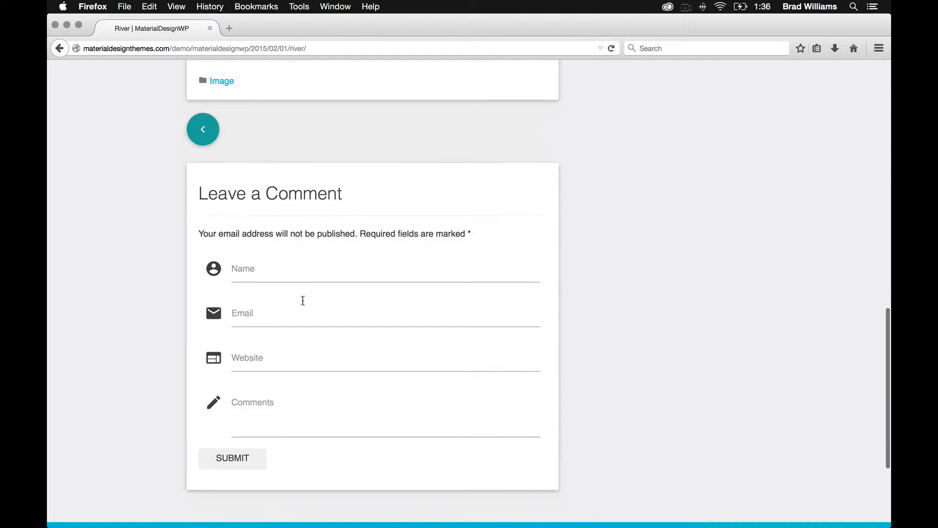
{"action": "left_click", "coordinate": [359, 357]}
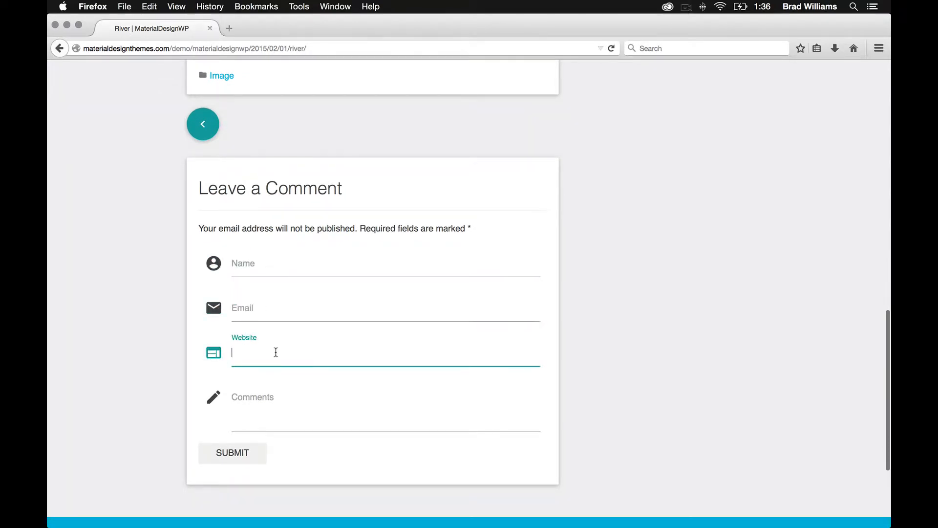
{"action": "left_click", "coordinate": [386, 397]}
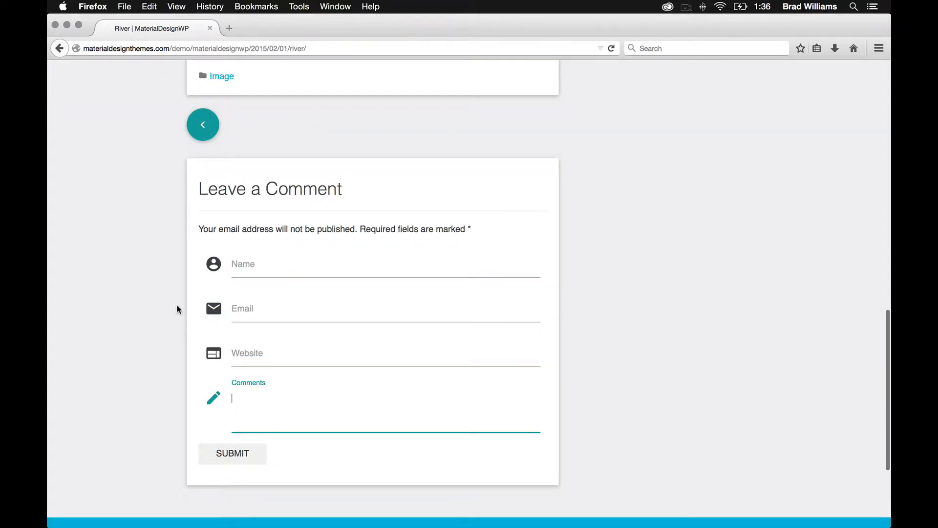
{"action": "mouse_move", "coordinate": [428, 458]}
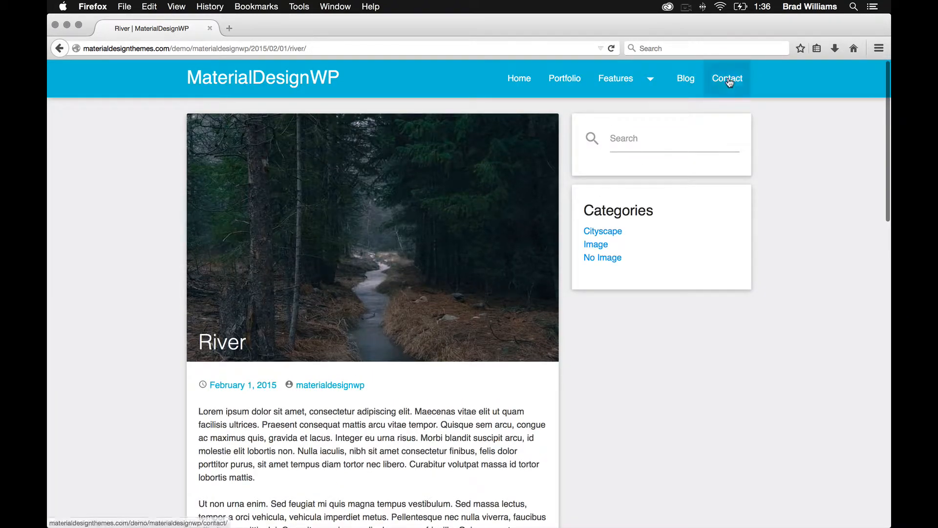
{"action": "left_click", "coordinate": [727, 78]}
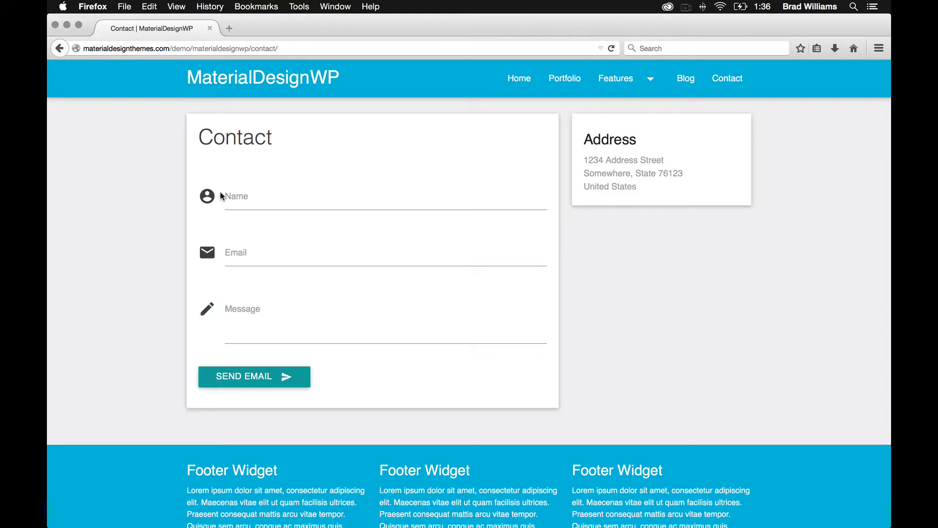
{"action": "mouse_move", "coordinate": [222, 197]}
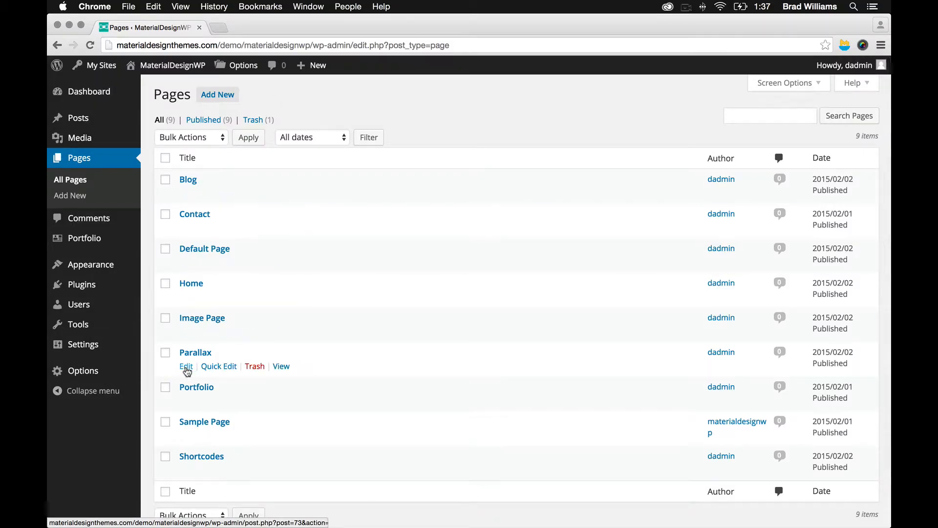
Step: Open the Parallax page in the WordPress page editor from All Pages
{"action": "left_click", "coordinate": [185, 365]}
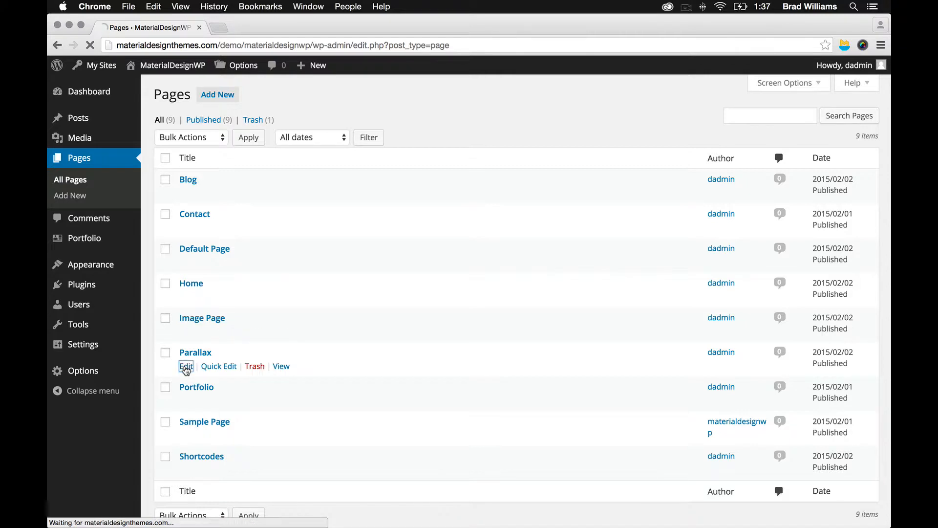
{"action": "left_click", "coordinate": [187, 365]}
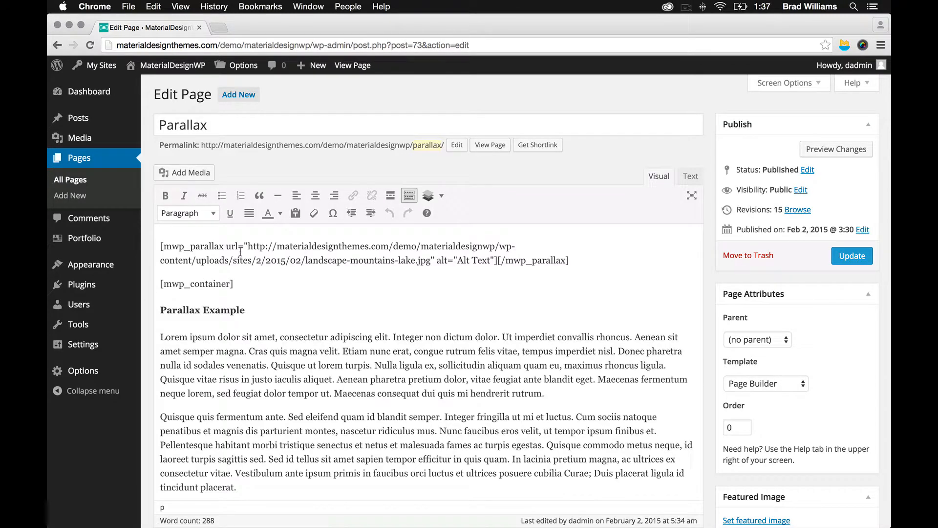
{"action": "mouse_move", "coordinate": [428, 195]}
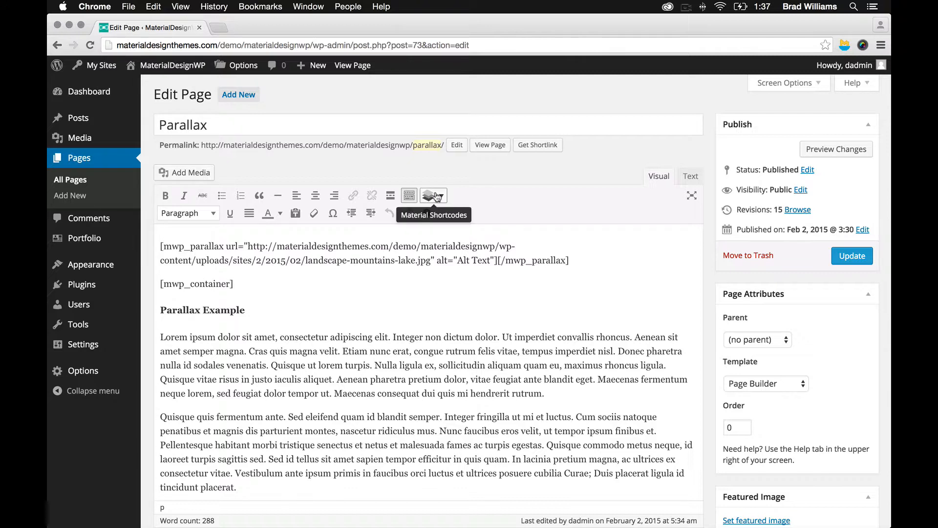
{"action": "left_click", "coordinate": [429, 195]}
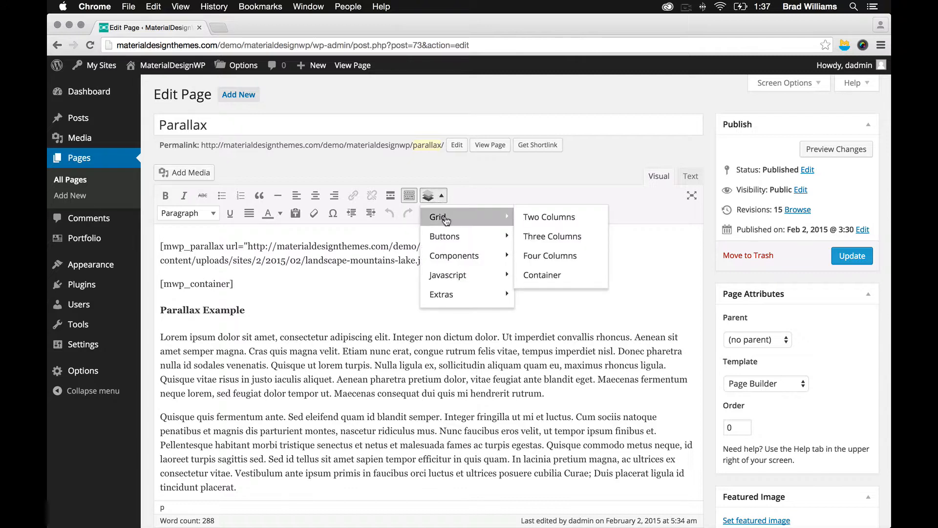
{"action": "mouse_move", "coordinate": [454, 256]}
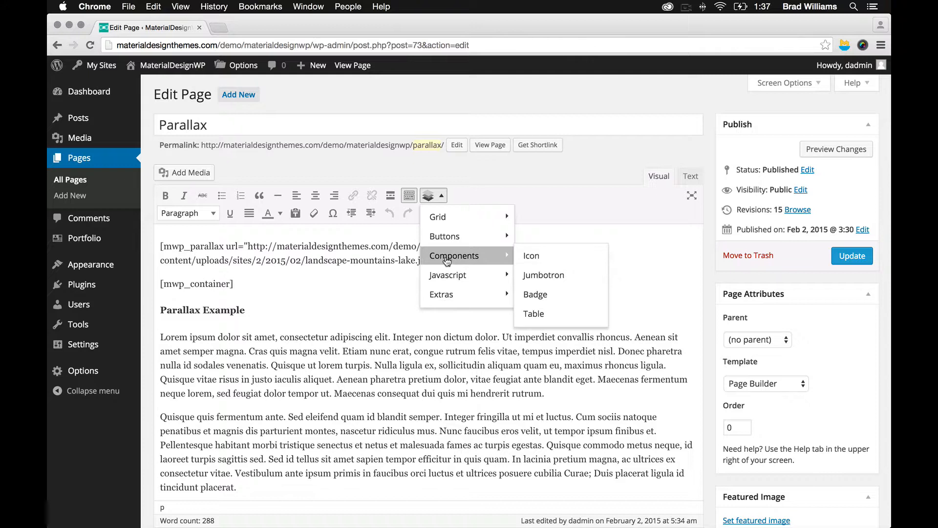
{"action": "mouse_move", "coordinate": [437, 217]}
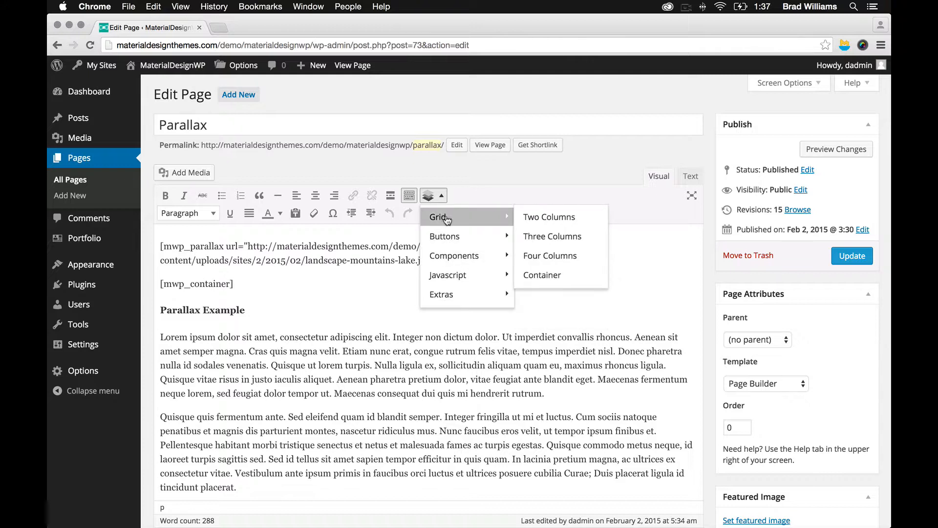
{"action": "mouse_move", "coordinate": [542, 275]}
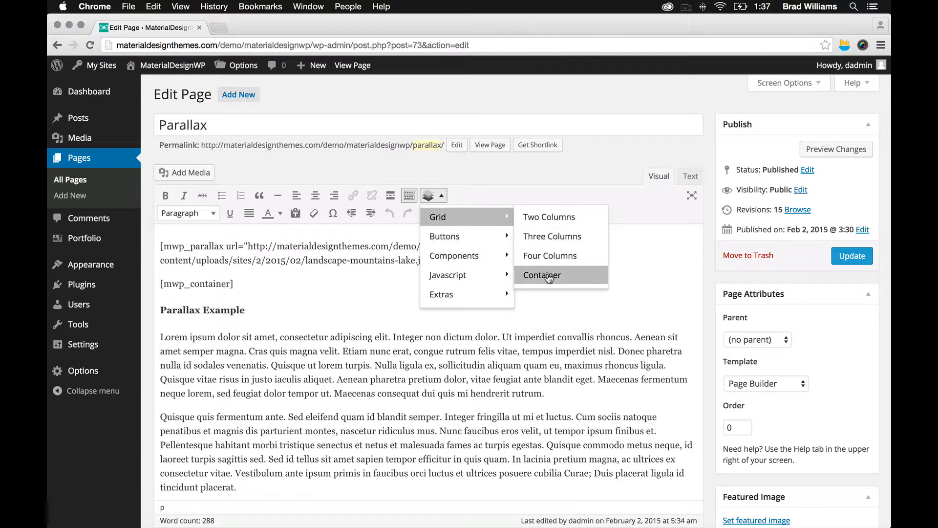
{"action": "mouse_move", "coordinate": [549, 256]}
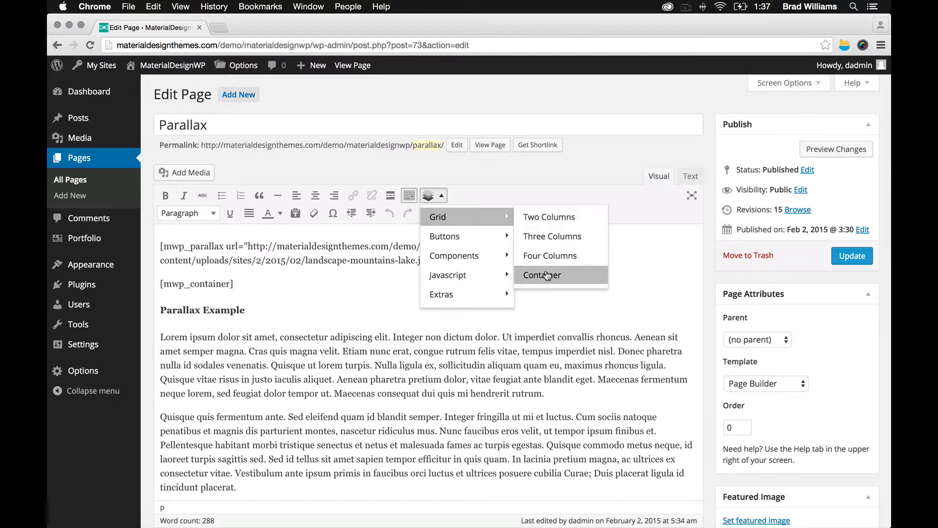
{"action": "mouse_move", "coordinate": [445, 236]}
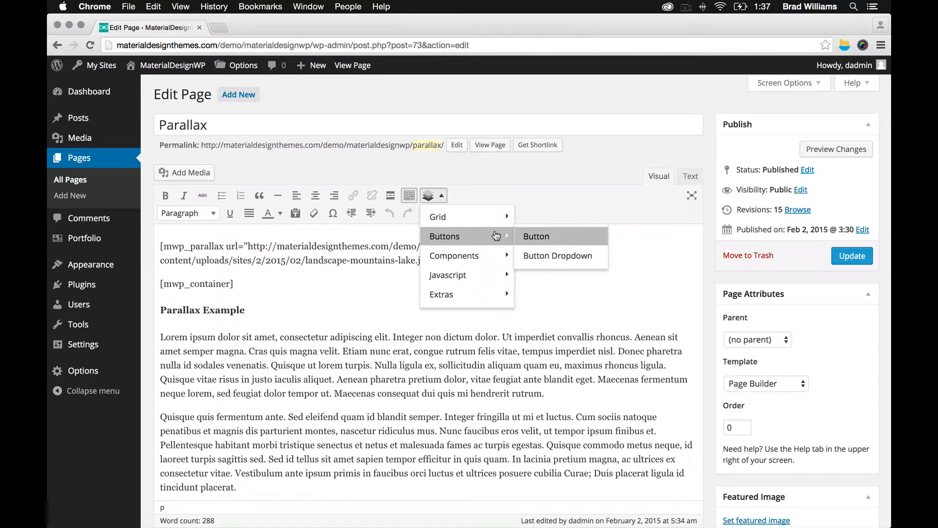
{"action": "mouse_move", "coordinate": [454, 256]}
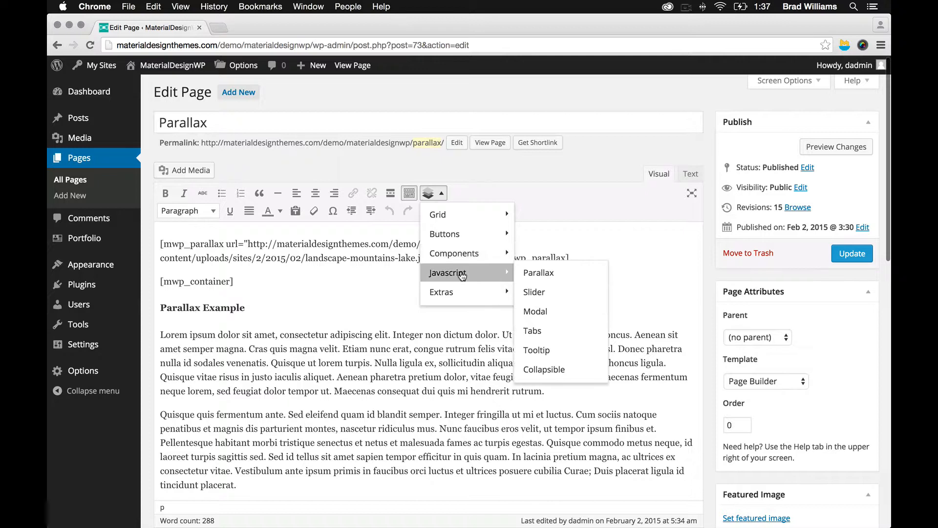
{"action": "mouse_move", "coordinate": [454, 272]}
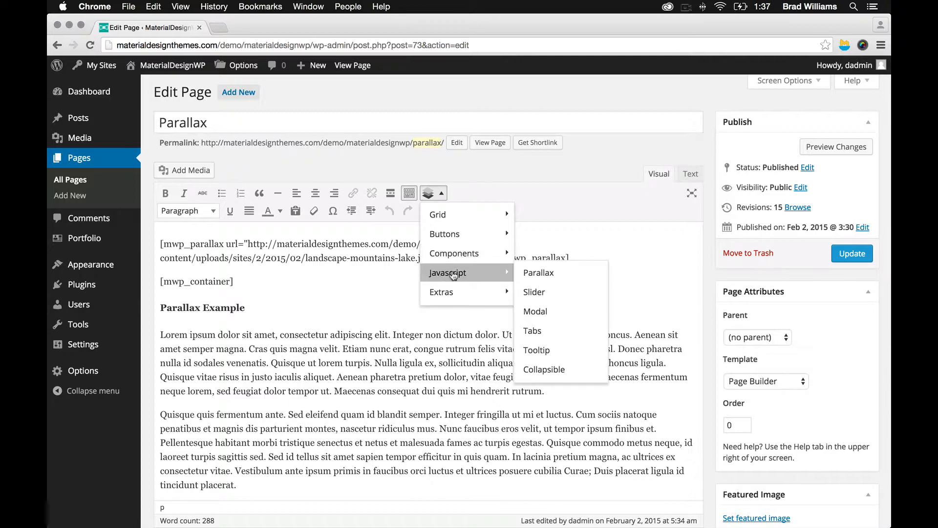
{"action": "mouse_move", "coordinate": [540, 311]}
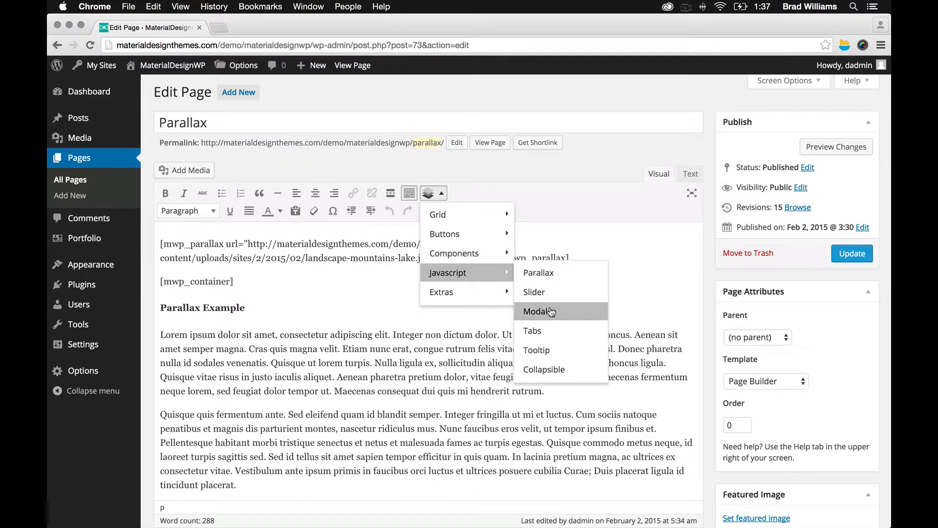
{"action": "mouse_move", "coordinate": [536, 350]}
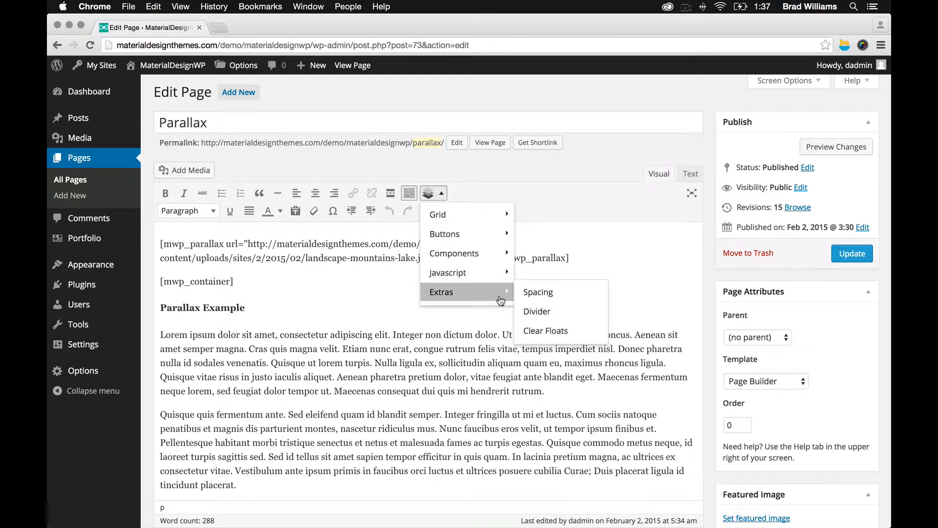
{"action": "mouse_move", "coordinate": [448, 272]}
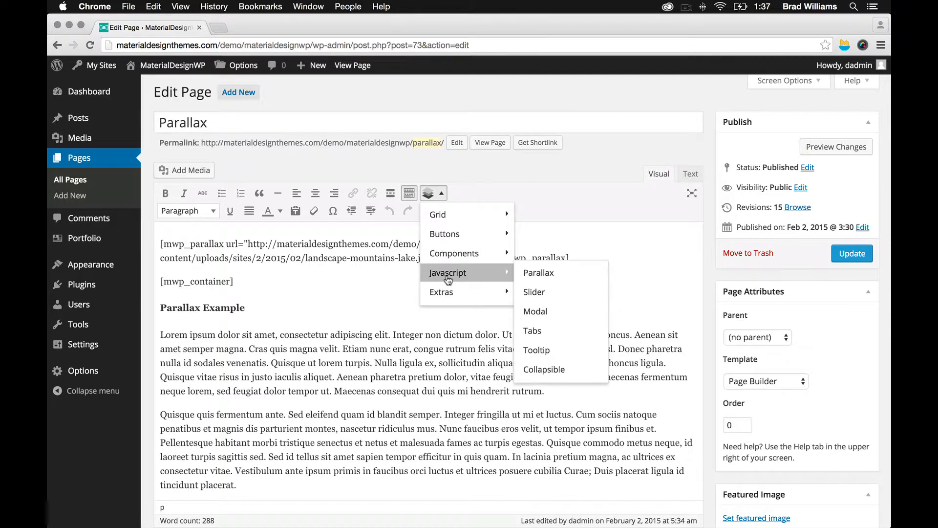
{"action": "left_click", "coordinate": [539, 272]}
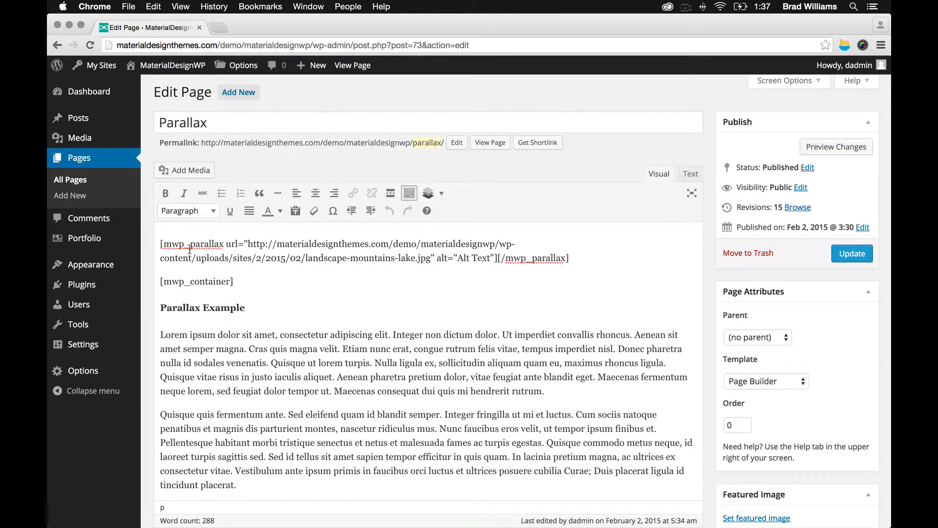